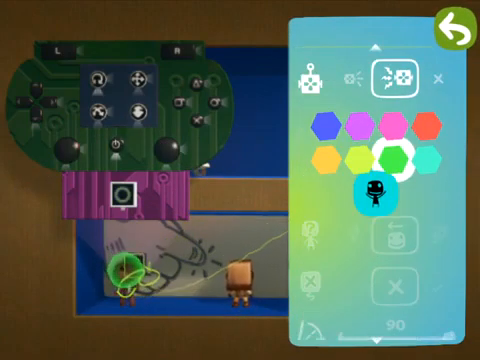
Set the tag's colour to green via the green swatch
click(444, 32)
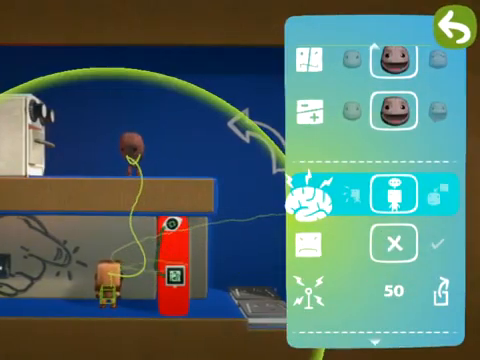
Cycle the Sackbot's behaviour away from player-following toward following waypoints
click(388, 192)
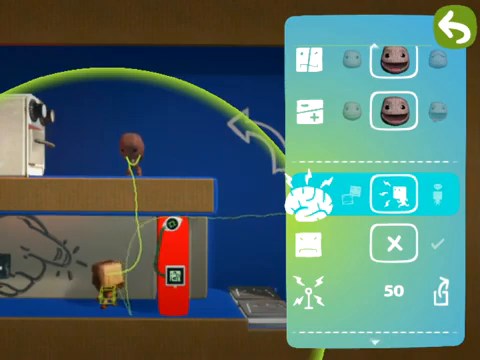